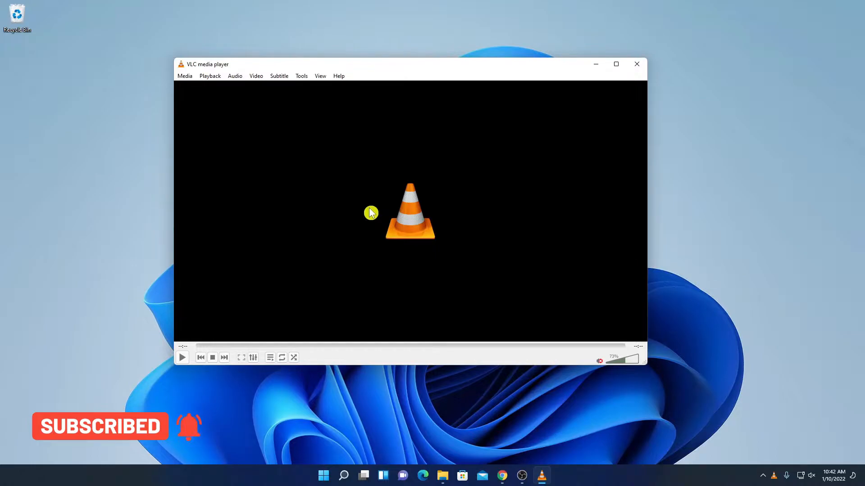
# - Open the Capture Device source dialog with DirectShow as the capture mode
pyautogui.click(185, 76)
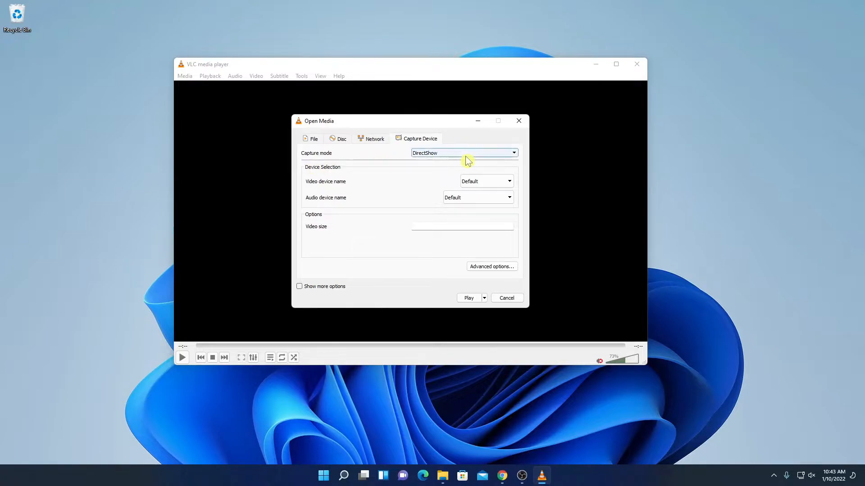
# - Choose OBS Virtual Camera as video device and Microphone (Blue Snowball) as audio device
pyautogui.click(513, 152)
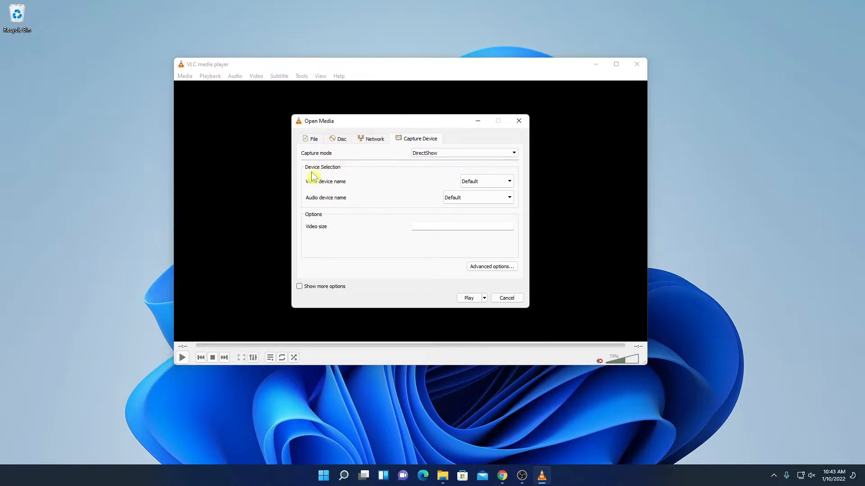
pyautogui.moveTo(314, 194)
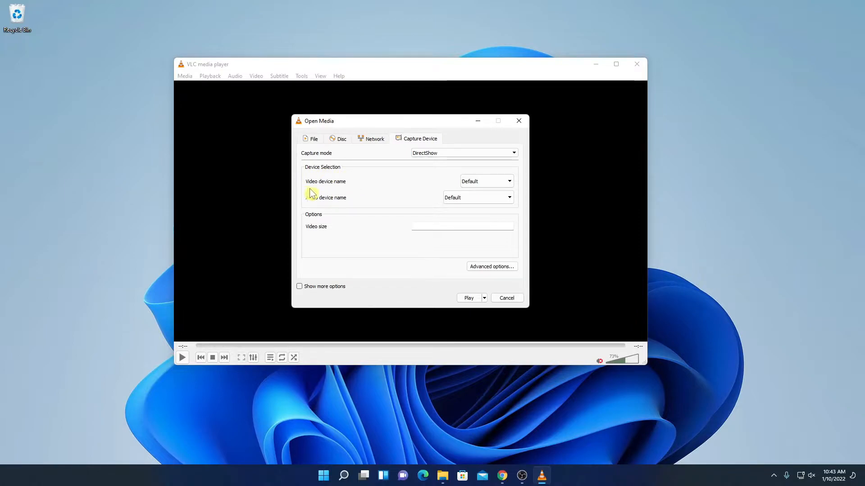
pyautogui.moveTo(486, 181)
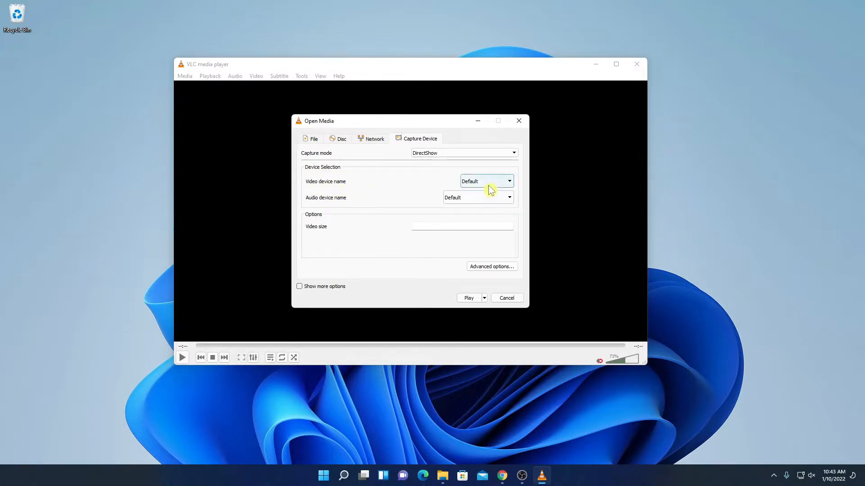
pyautogui.click(508, 182)
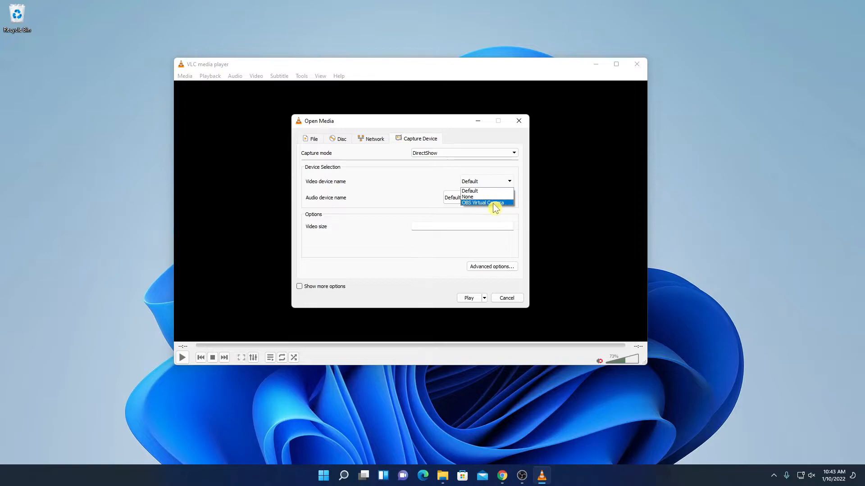
pyautogui.click(486, 202)
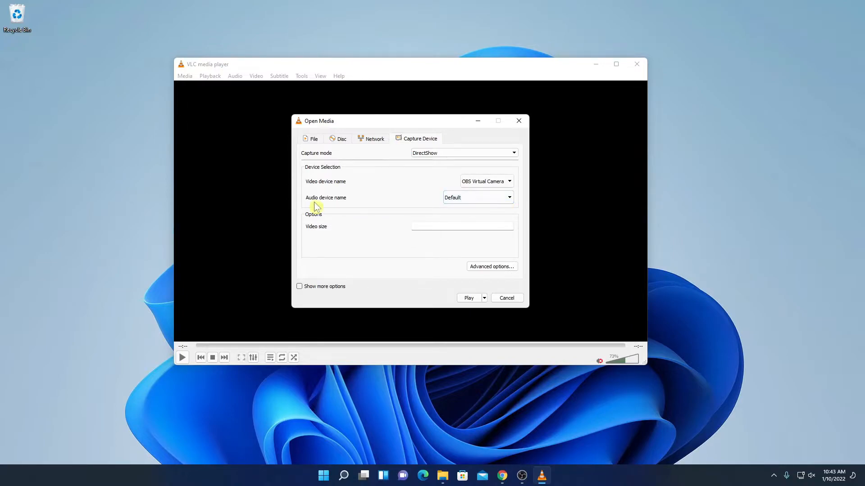
pyautogui.moveTo(487, 206)
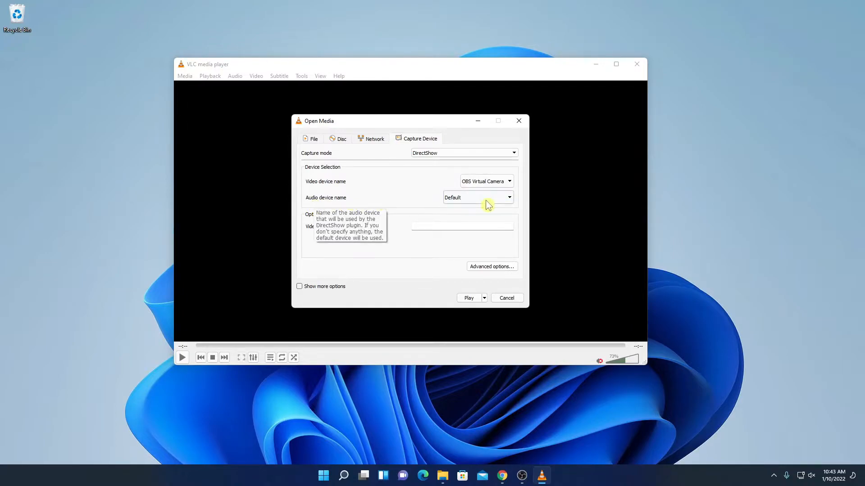
pyautogui.click(475, 197)
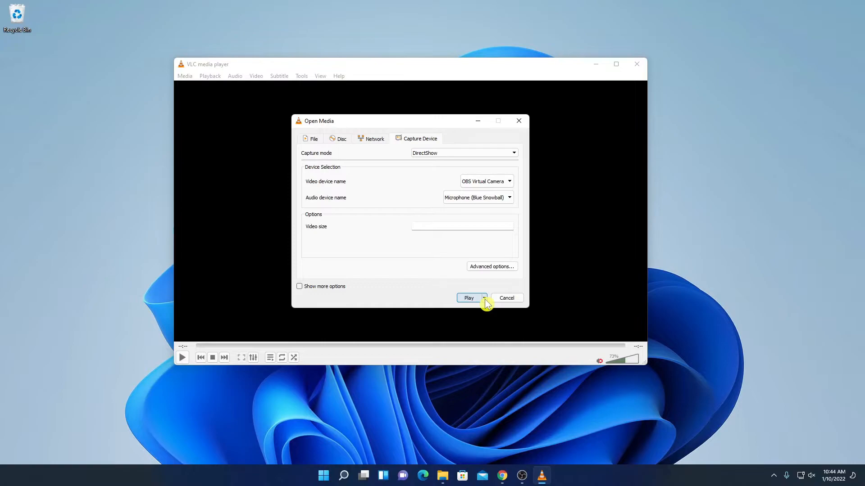
# - Switch from Play to Convert and pick the Video - H.264 + MP3 (MP4) profile
pyautogui.click(484, 297)
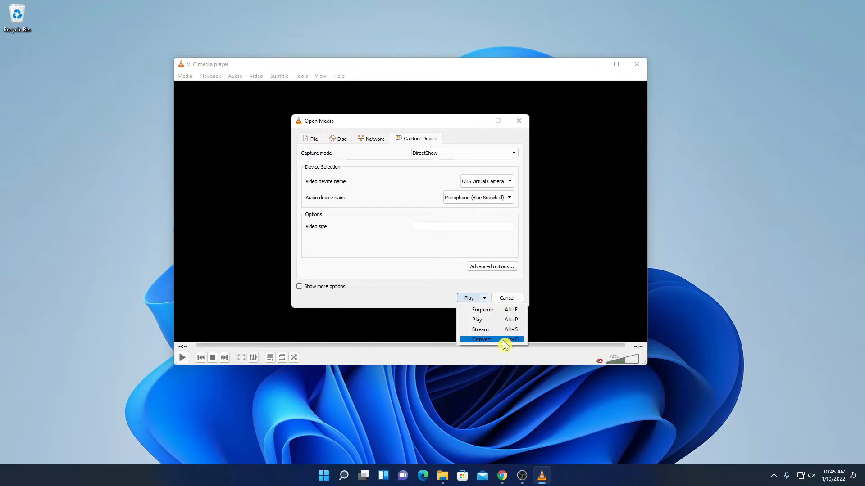
pyautogui.click(481, 339)
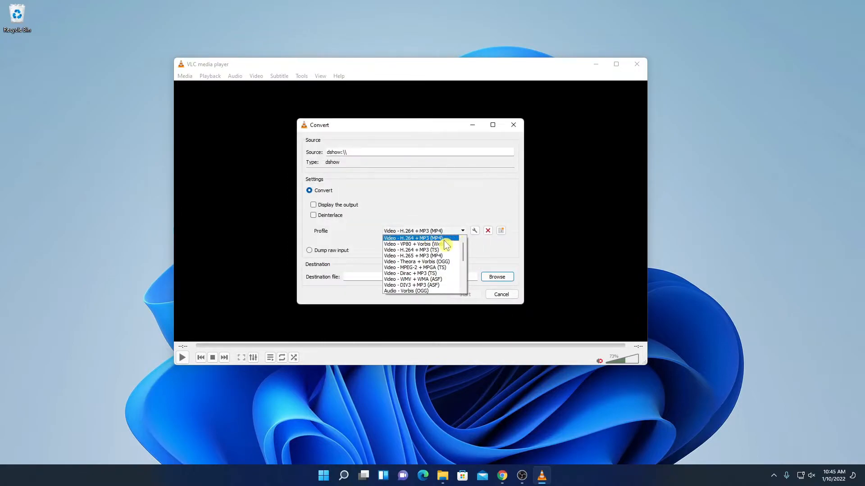
pyautogui.moveTo(437, 231)
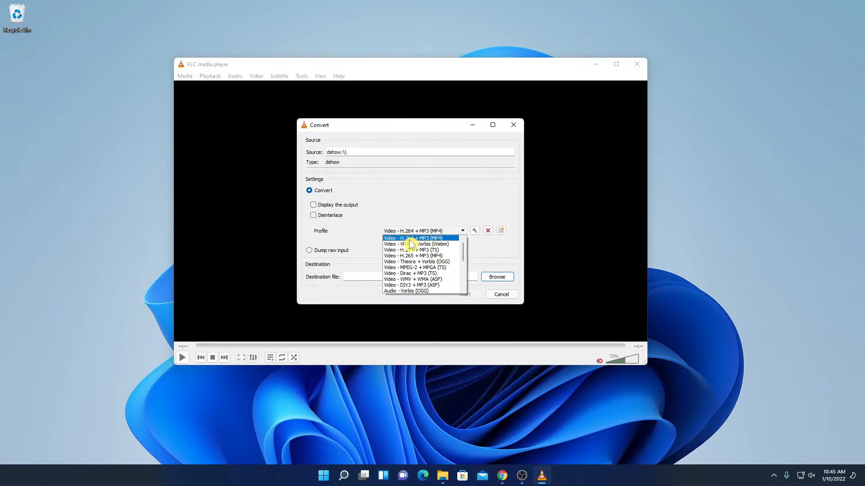
pyautogui.moveTo(430, 244)
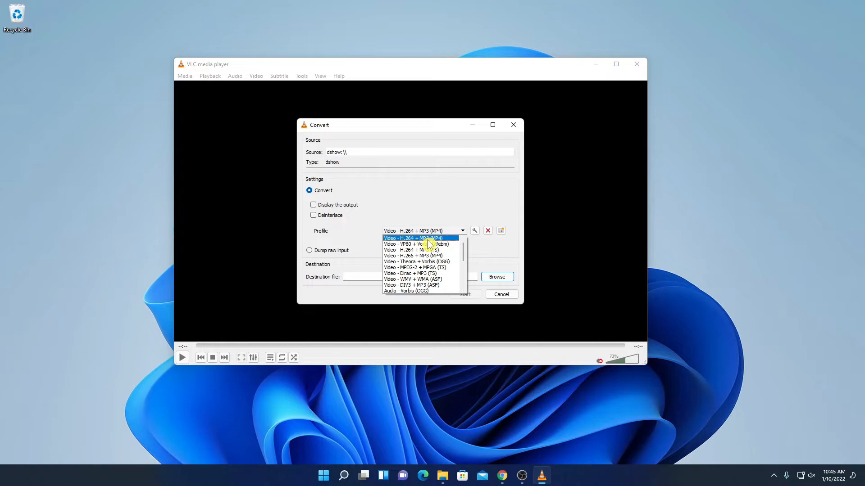
pyautogui.click(412, 238)
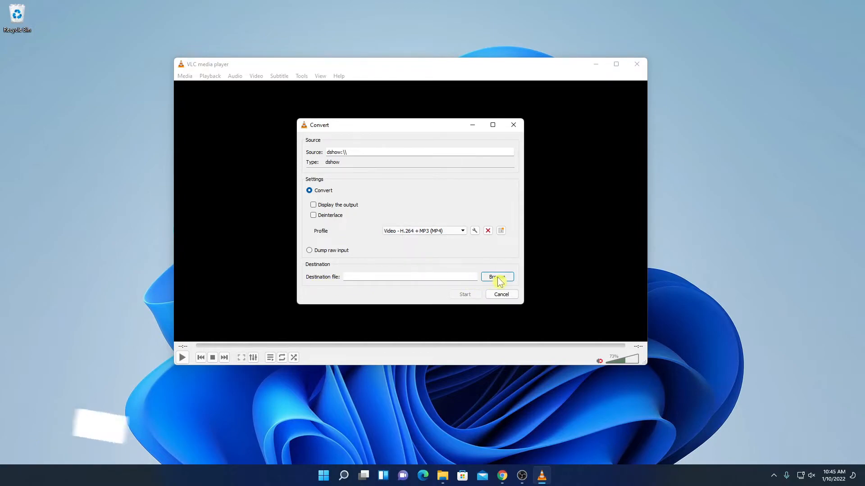
# - Set the conversion destination to Demo on the Desktop
pyautogui.click(496, 276)
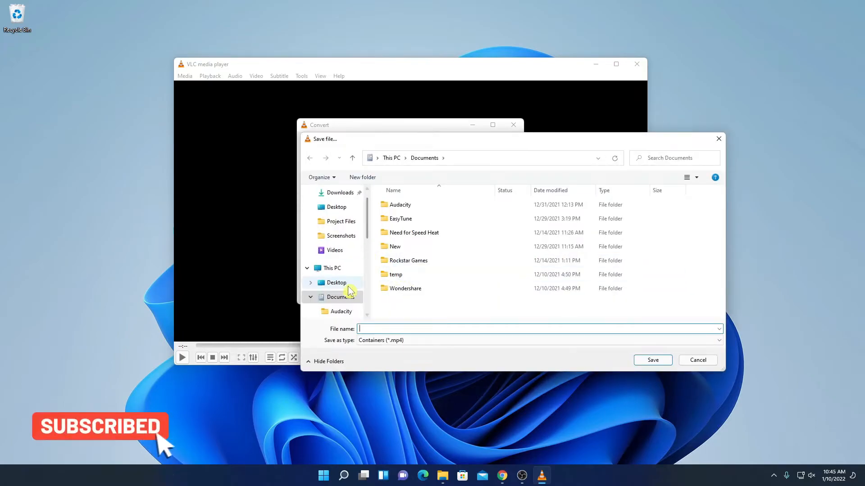
pyautogui.moveTo(340, 225)
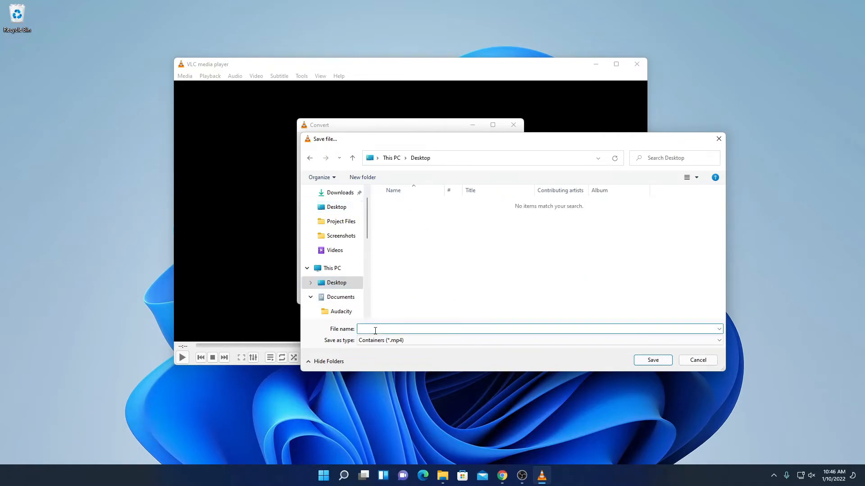
pyautogui.write('Demo')
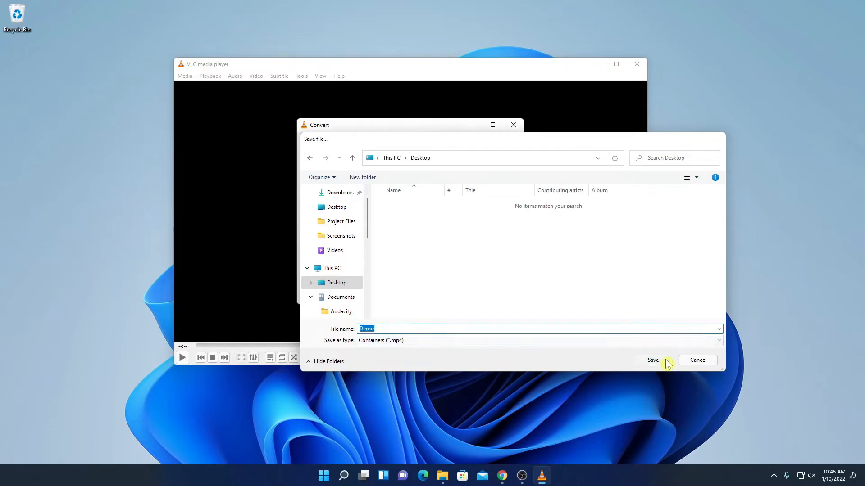
pyautogui.click(652, 360)
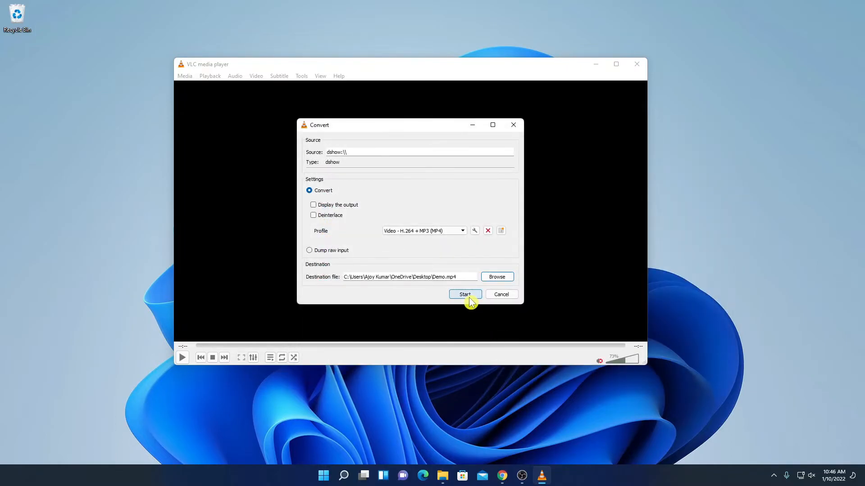
# - Start converting into Demo.mp4, stop the recording, and close VLC
pyautogui.click(464, 294)
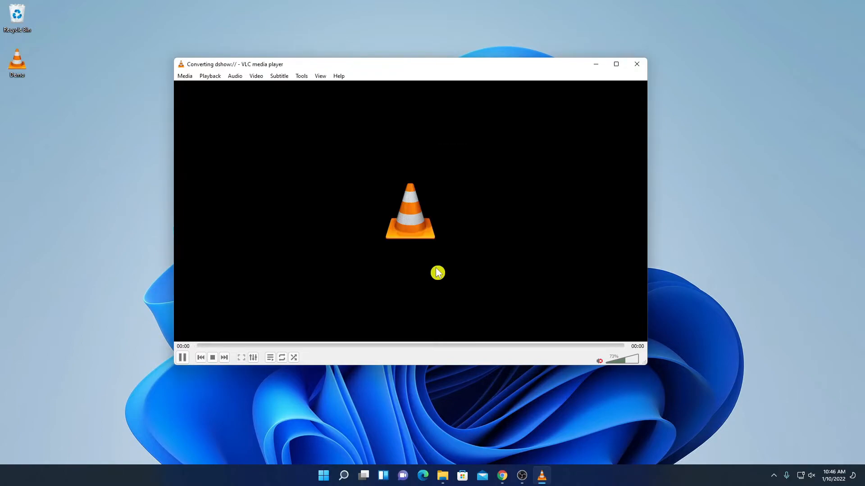
pyautogui.moveTo(398, 290)
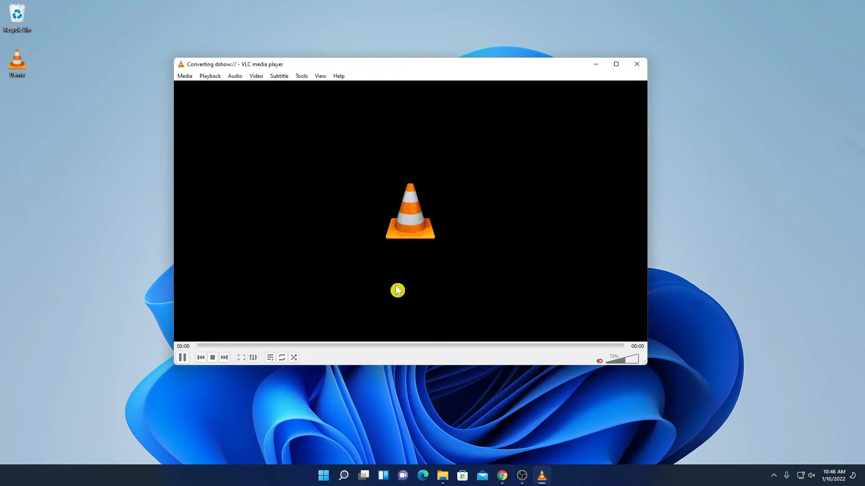
pyautogui.click(182, 358)
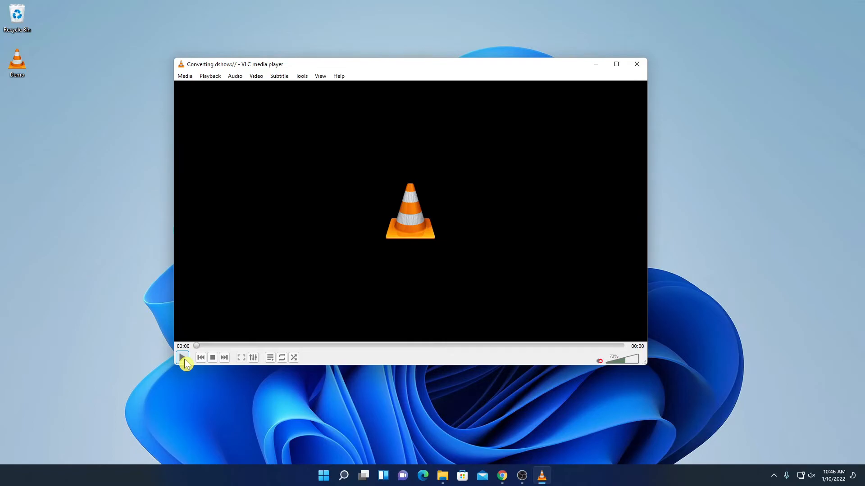
pyautogui.moveTo(637, 64)
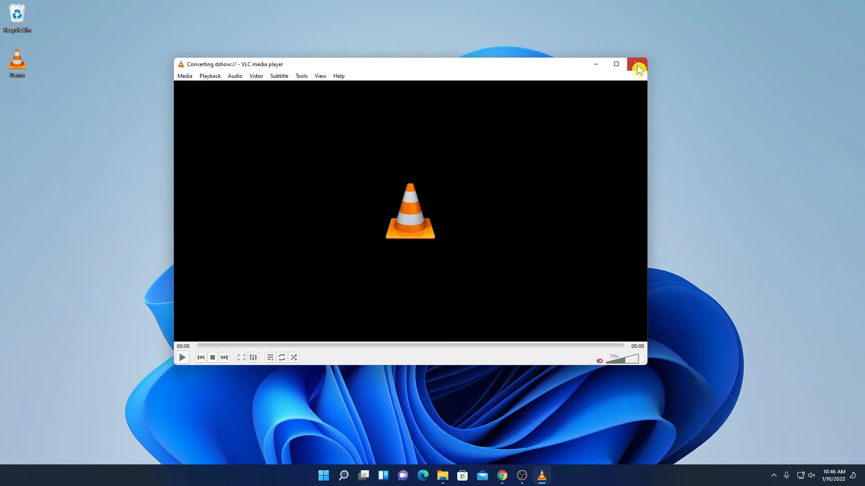
pyautogui.click(637, 64)
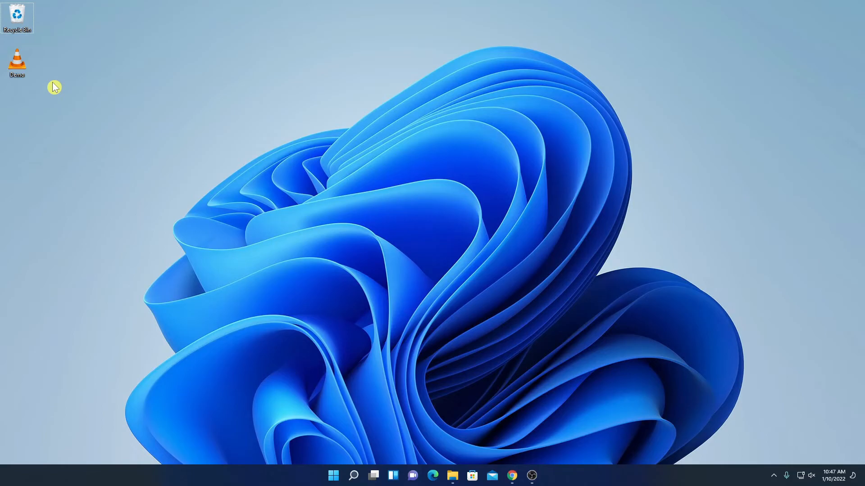
pyautogui.moveTo(178, 133)
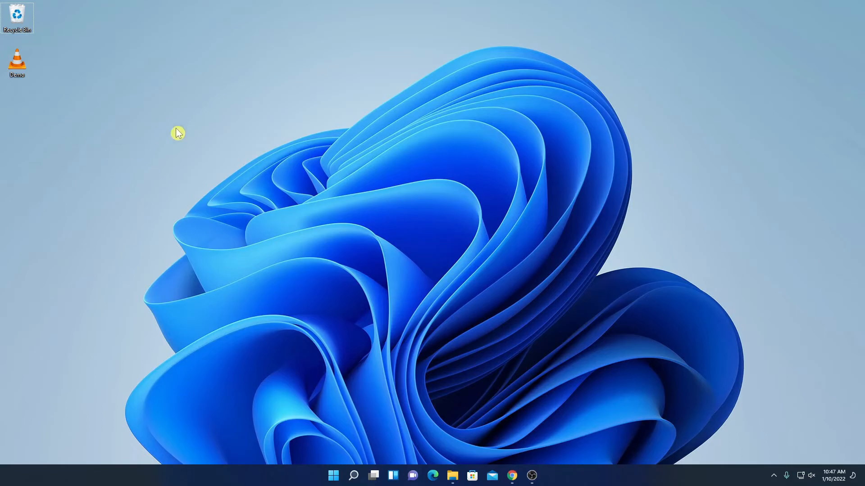
pyautogui.click(18, 60)
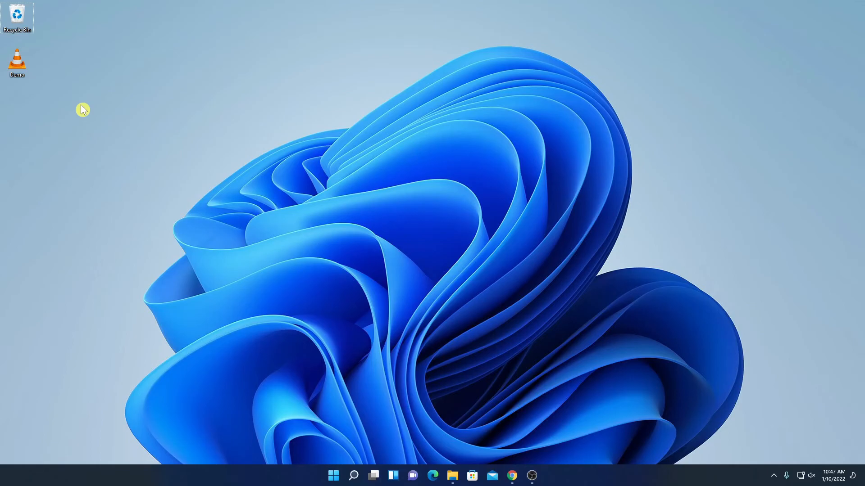
pyautogui.moveTo(324, 149)
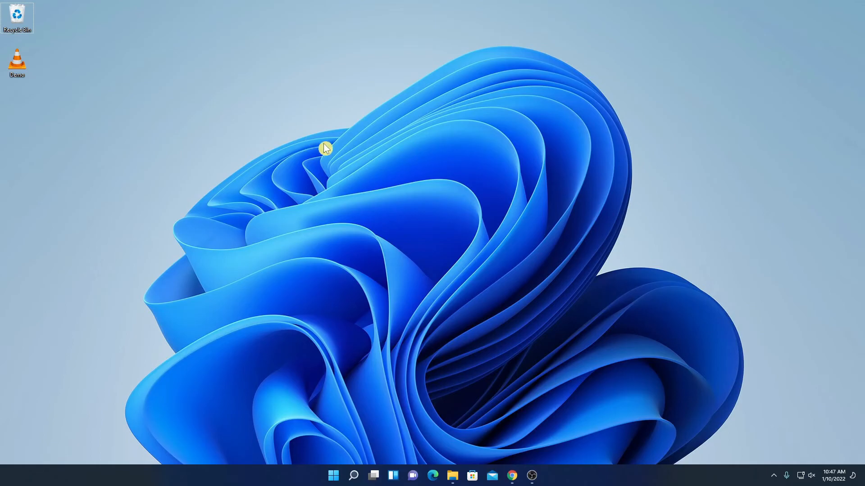